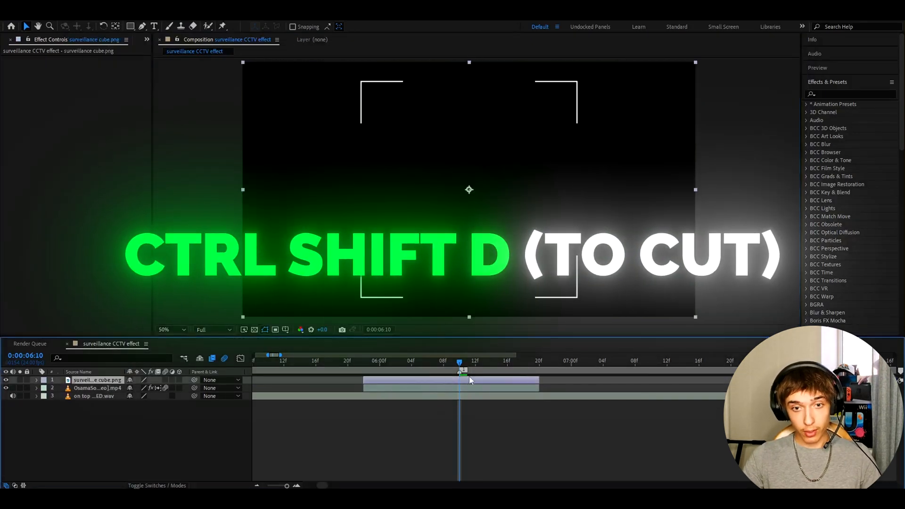
# Split the surveillance cube layer at the playhead from its right-click menu.
pyautogui.rightClick(470, 381)
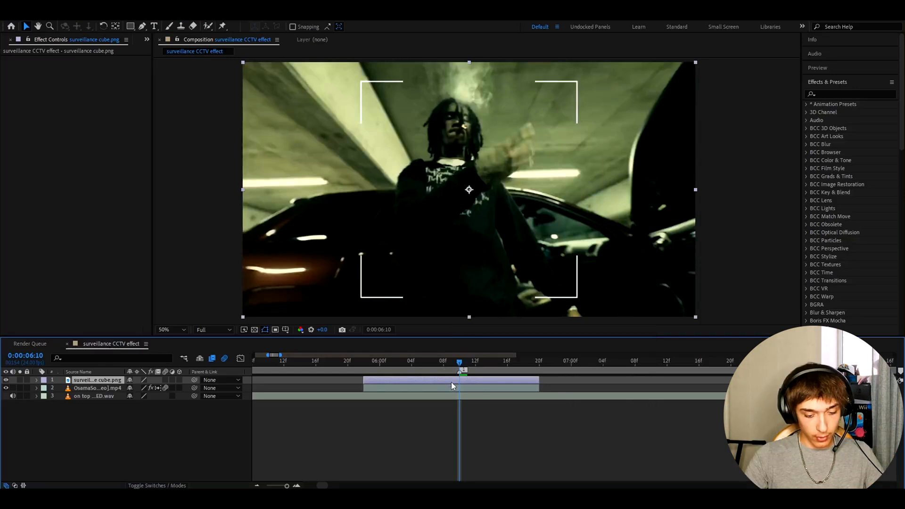
# Apply S_Flicker and Deep Glow to the cube, with glow exposure 1.20 and radius 104.
pyautogui.write('s_flicker')
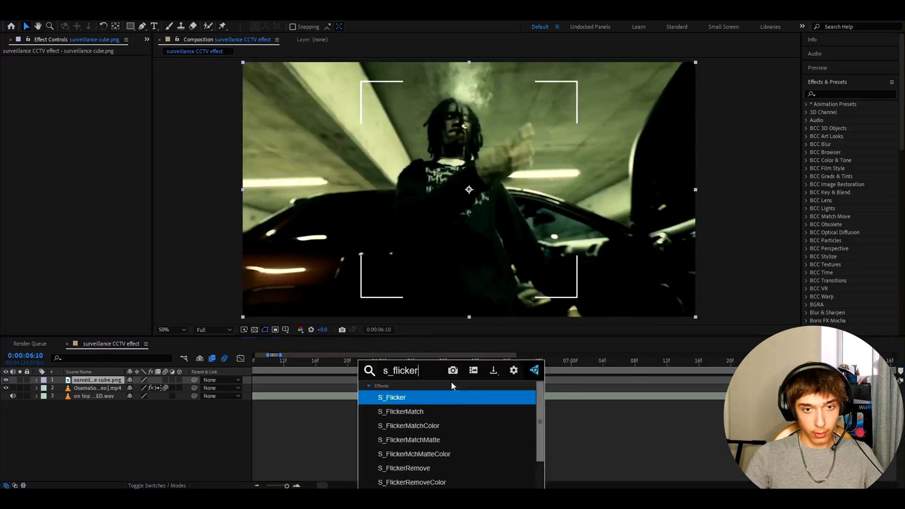
pyautogui.doubleClick(392, 397)
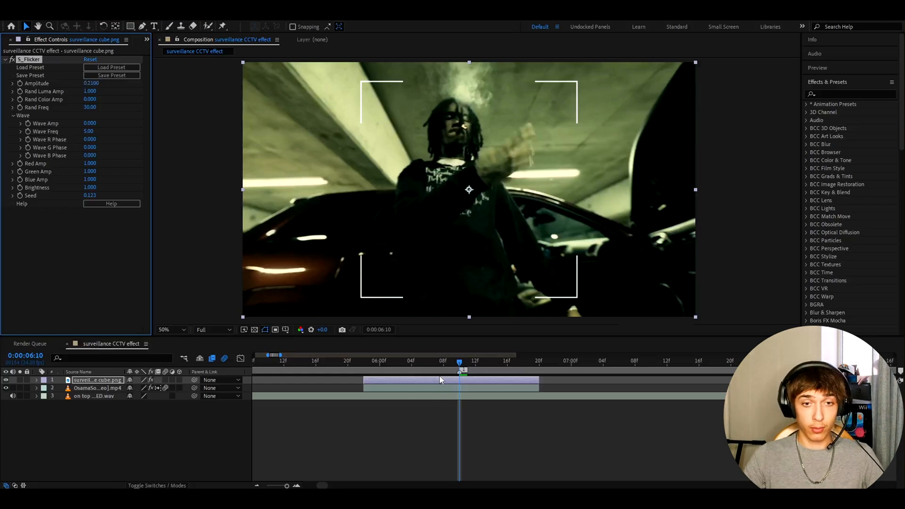
pyautogui.write('d')
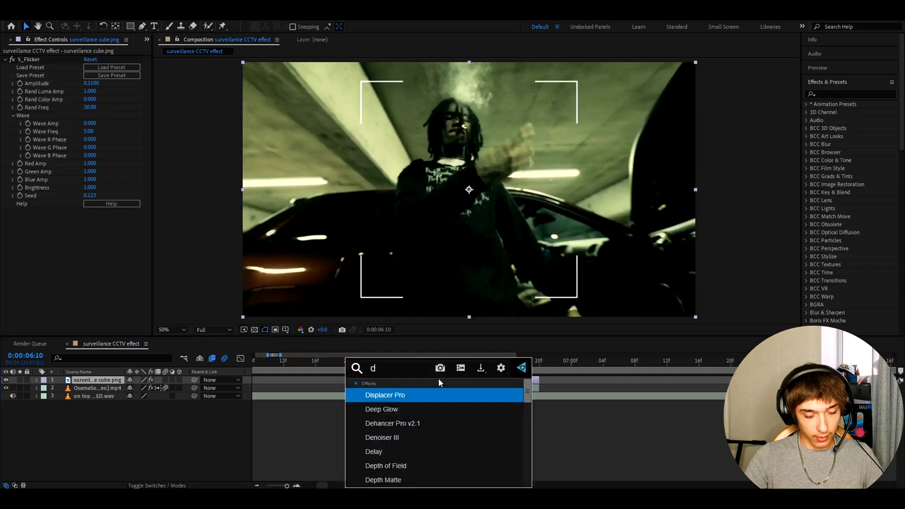
pyautogui.doubleClick(382, 408)
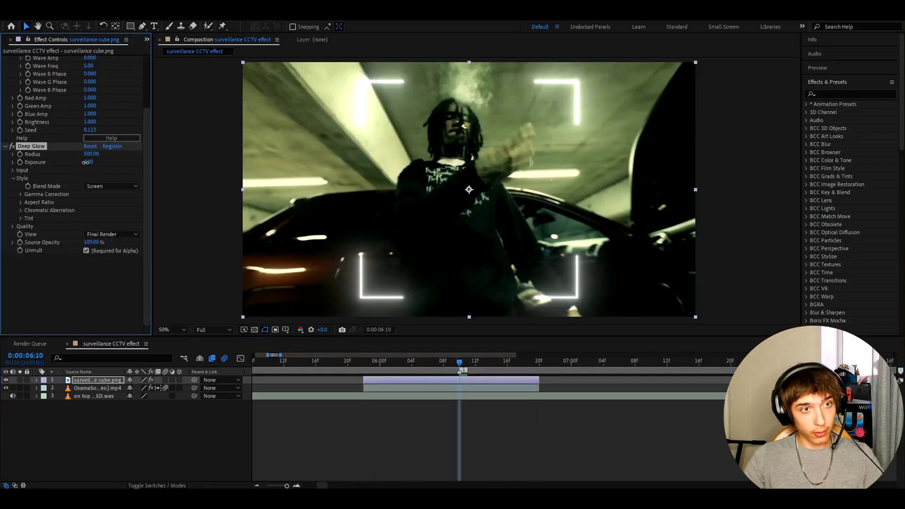
pyautogui.click(93, 163)
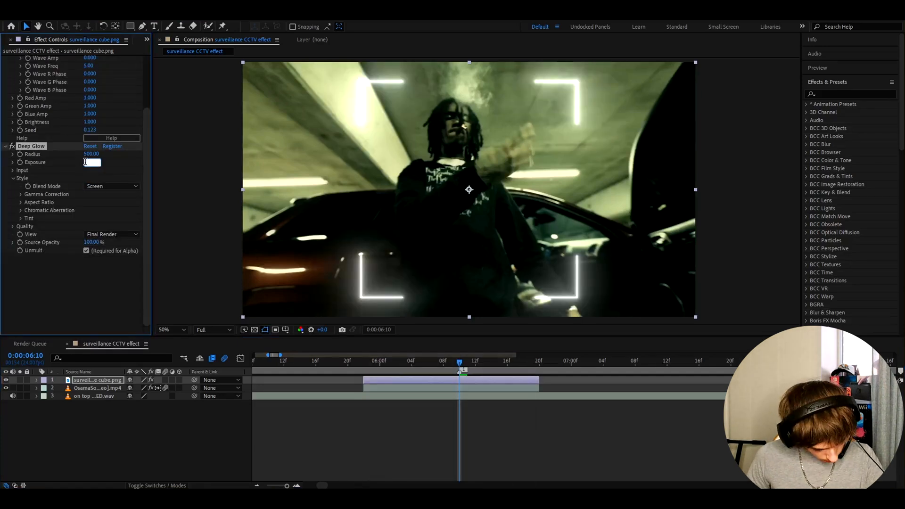
pyautogui.click(91, 153)
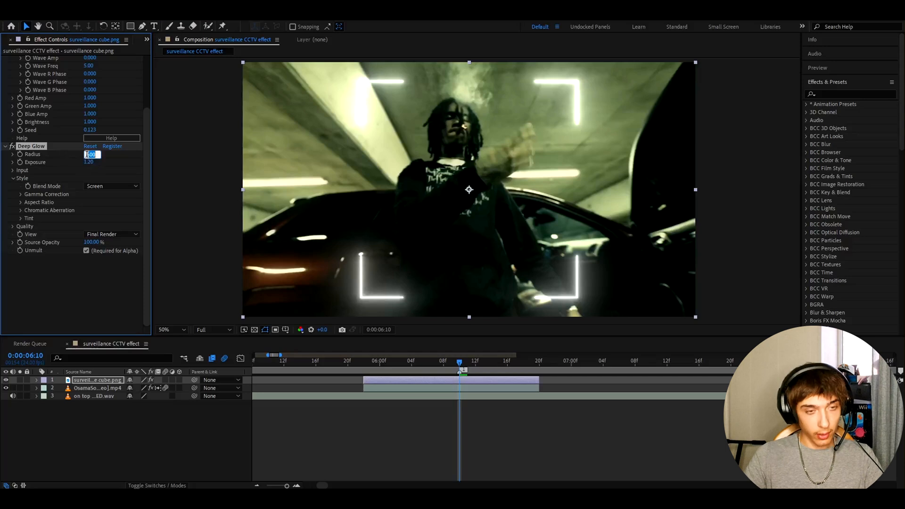
pyautogui.write('104.00')
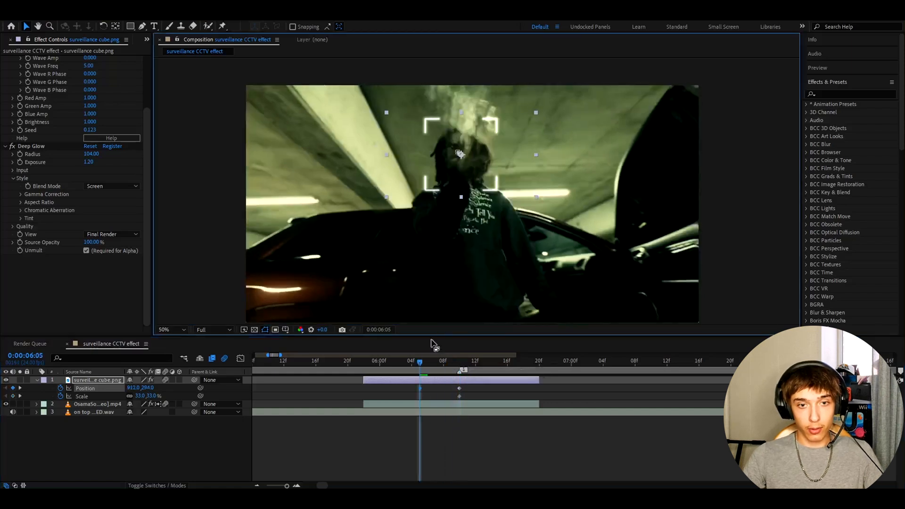
# Adjust the frame's scale and keyframe it at several clip points to track the head.
pyautogui.click(387, 360)
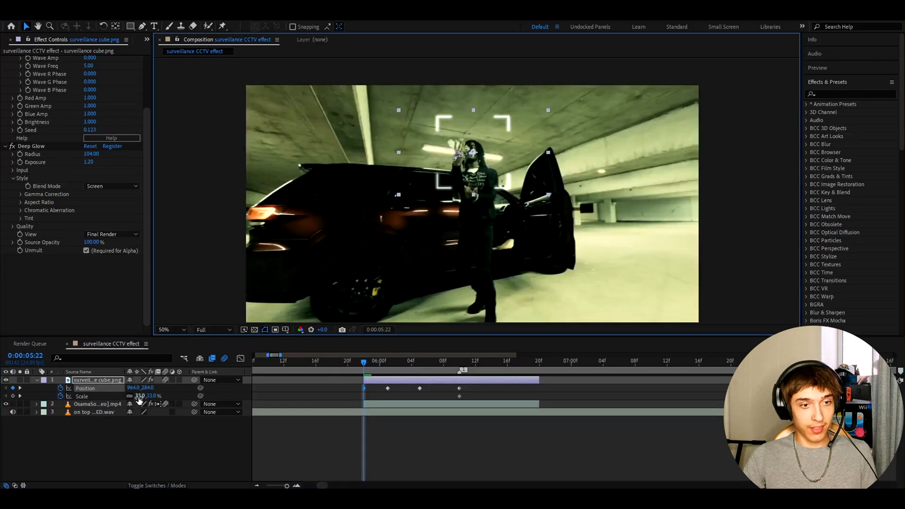
pyautogui.doubleClick(147, 396)
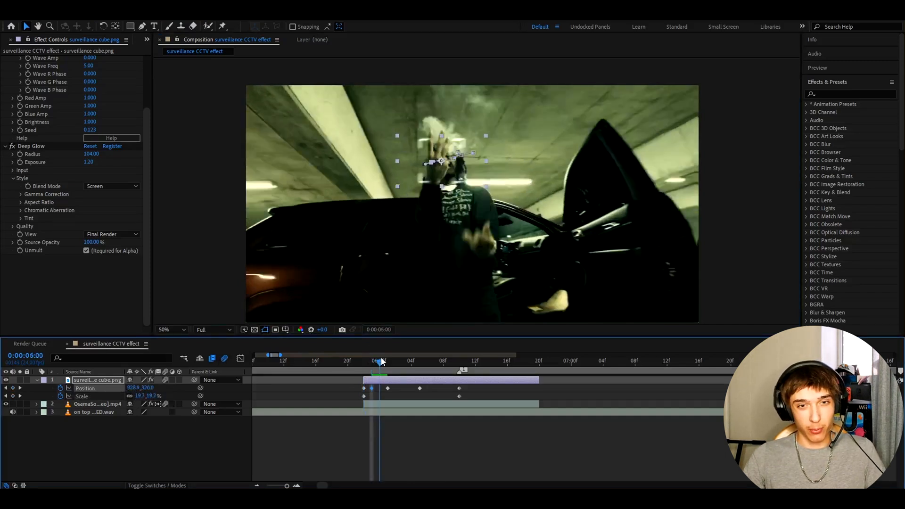
pyautogui.click(531, 360)
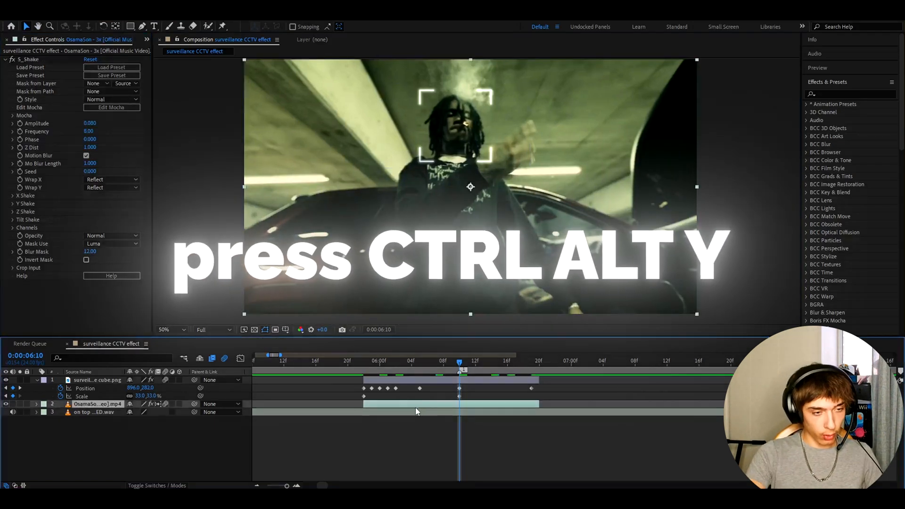
# Create a new adjustment layer with Ctrl+Alt+Y.
pyautogui.press('ctrl+alt+y')
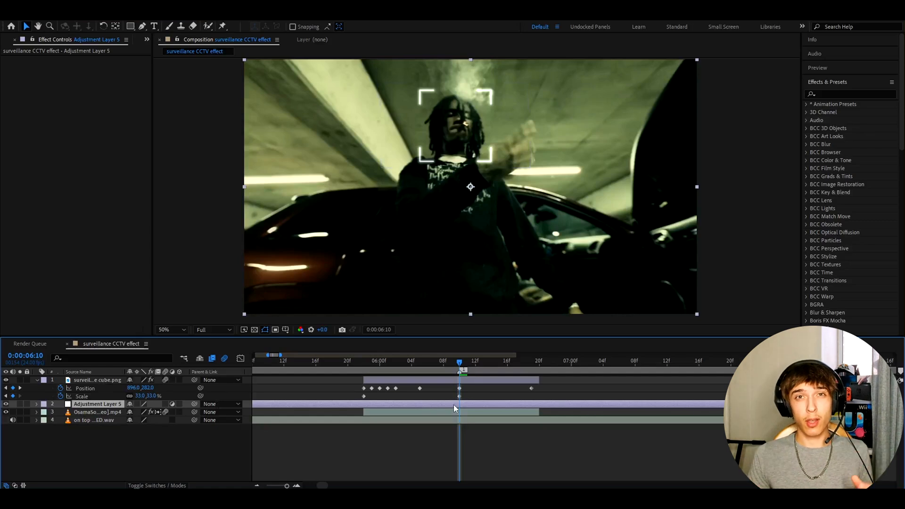
# Apply night-vision effects, Mosaic and Motion Tile to the adjustment layer.
pyautogui.write('night')
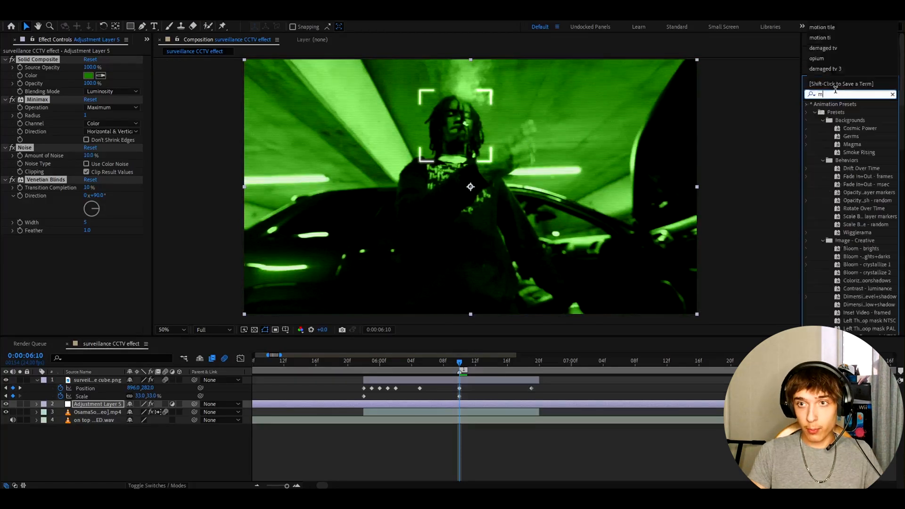
pyautogui.write('osaic')
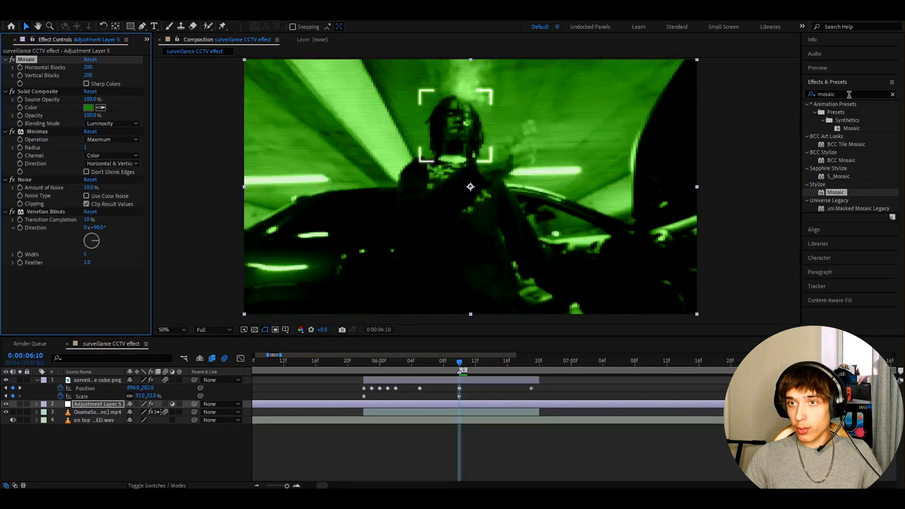
pyautogui.write('m')
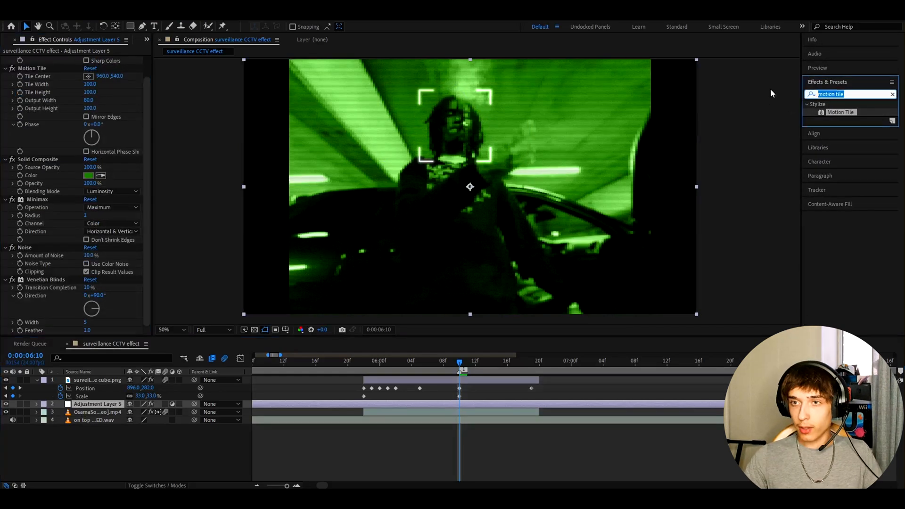
# Add S_Flicker to the adjustment layer and raise its amplitude to 237.
pyautogui.write('s_flicker')
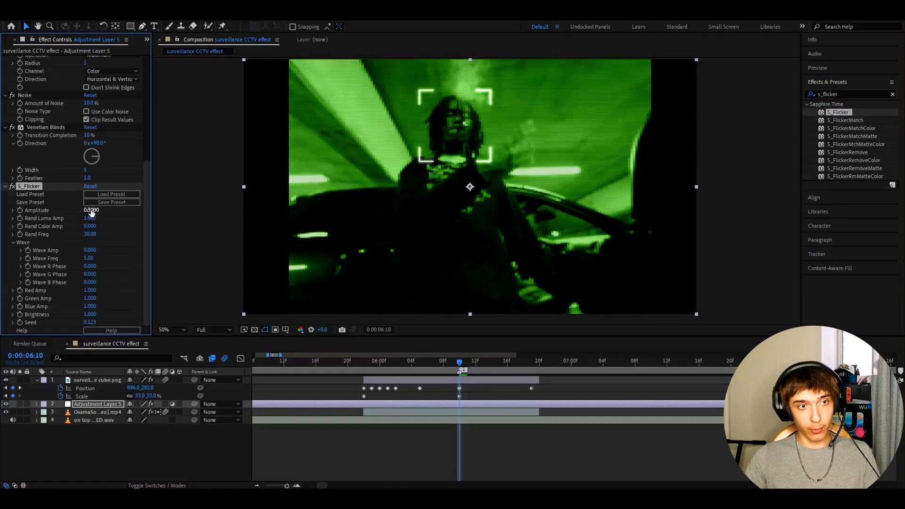
pyautogui.click(91, 210)
pyautogui.write('cc vignette')
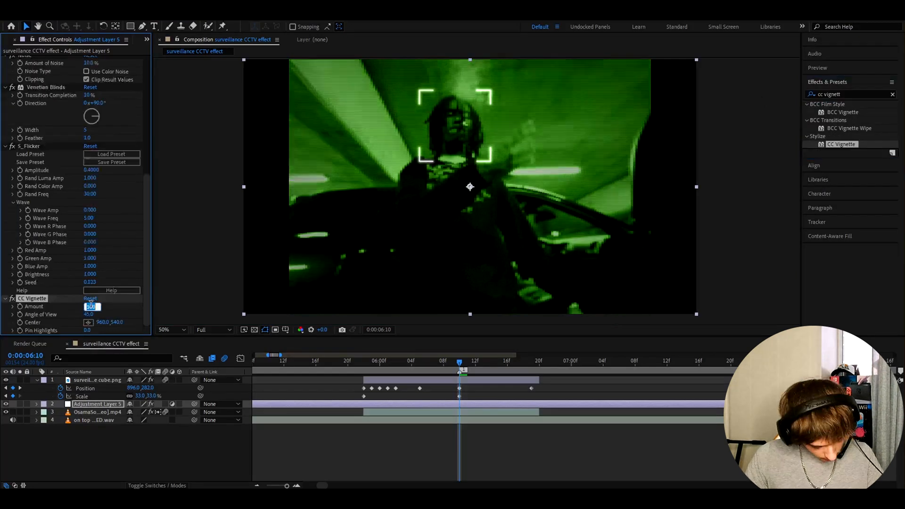
pyautogui.write('237.0')
pyautogui.click(854, 94)
pyautogui.write('signal')
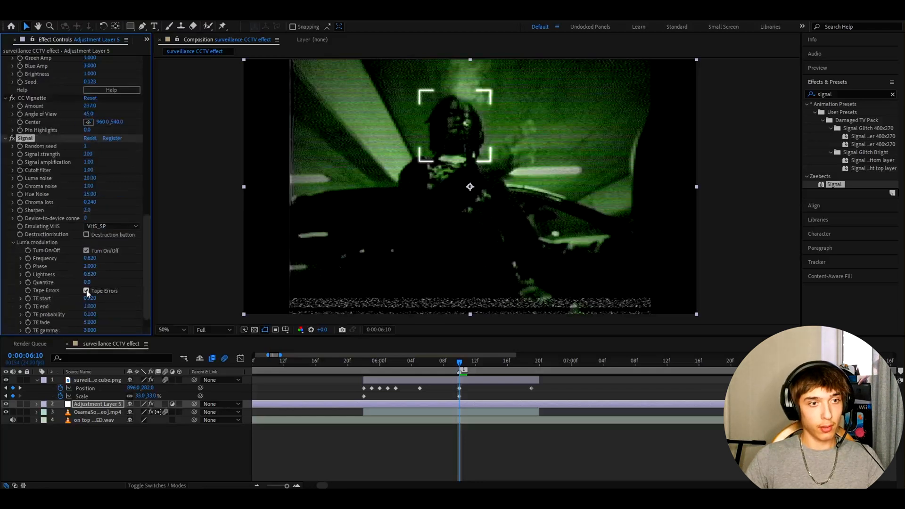
# Disable Signal's tape errors and add grain with Final Output viewing mode.
pyautogui.click(85, 290)
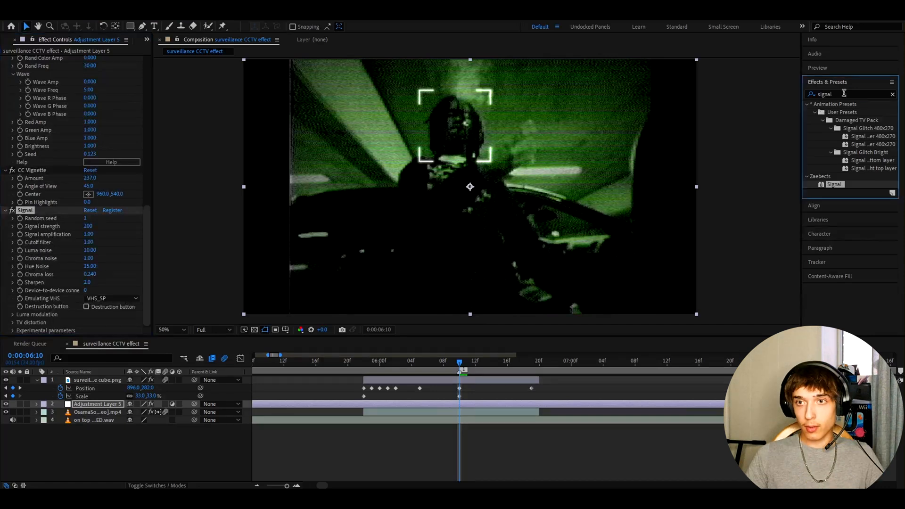
pyautogui.write('add grain')
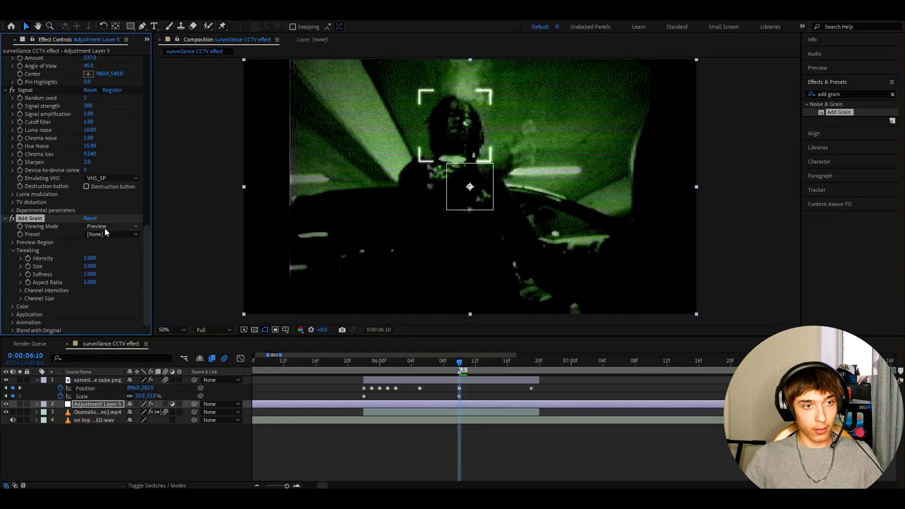
pyautogui.click(112, 226)
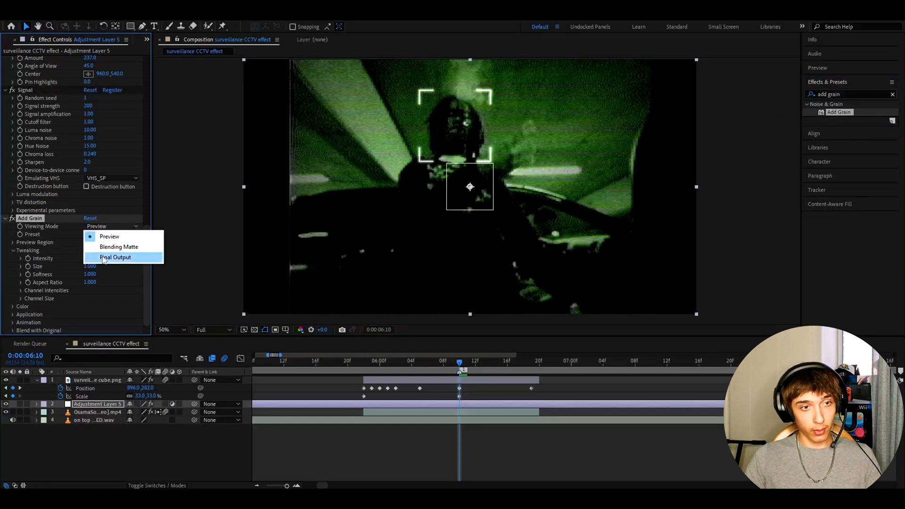
pyautogui.click(115, 257)
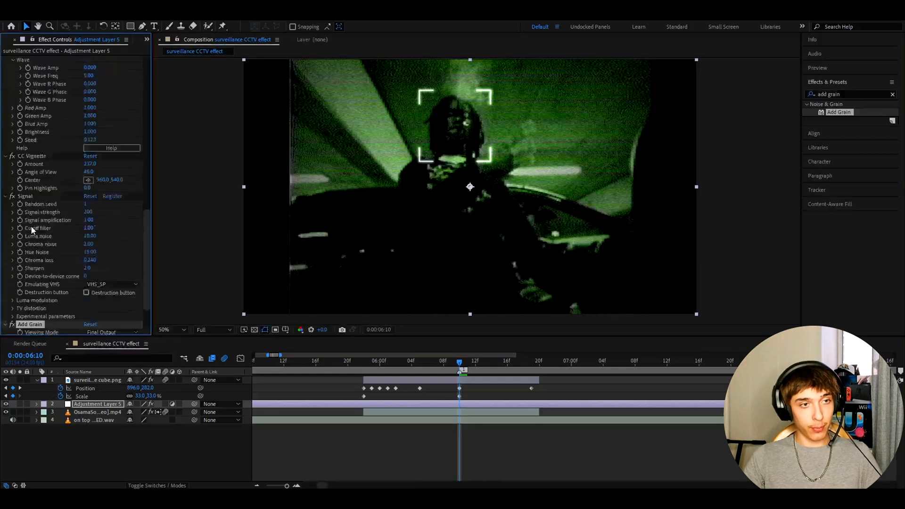
# Save the effect stack as an animation preset named 'Surveillance'.
pyautogui.scroll(-3)
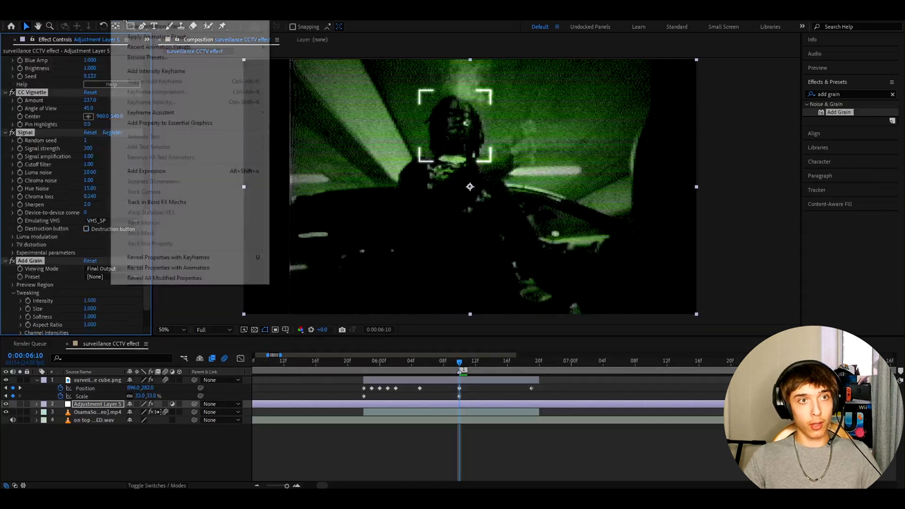
pyautogui.click(154, 36)
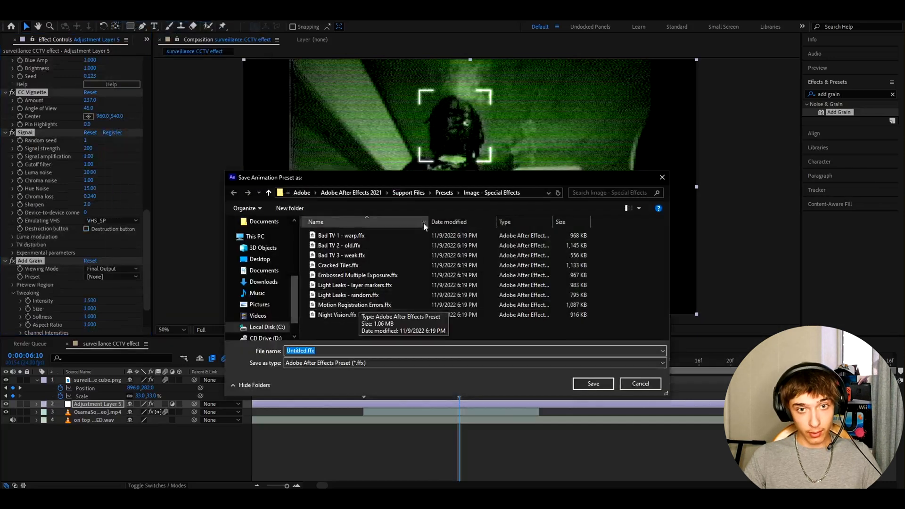
pyautogui.write('Survi')
pyautogui.click(851, 93)
pyautogui.write('surveill')
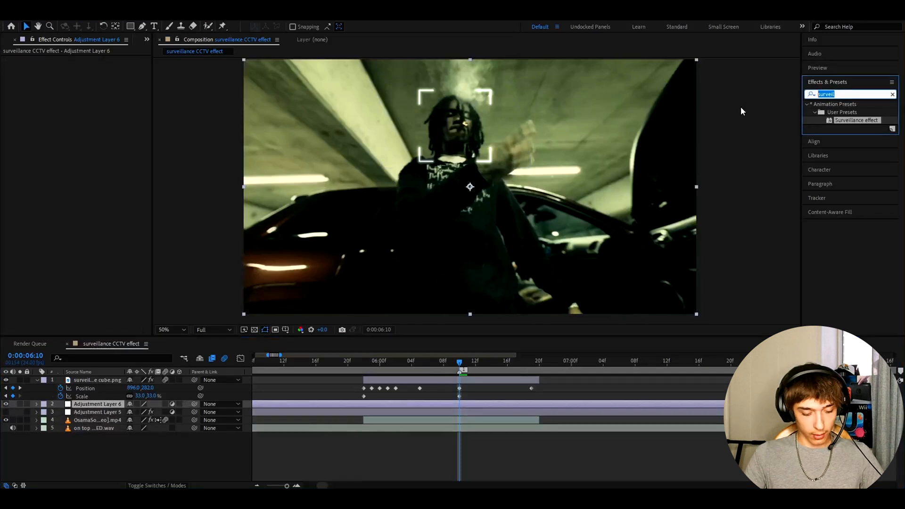
# Search presets for 'damaged tv' and select Damaged TV 27 V2.
pyautogui.write('damaged tv')
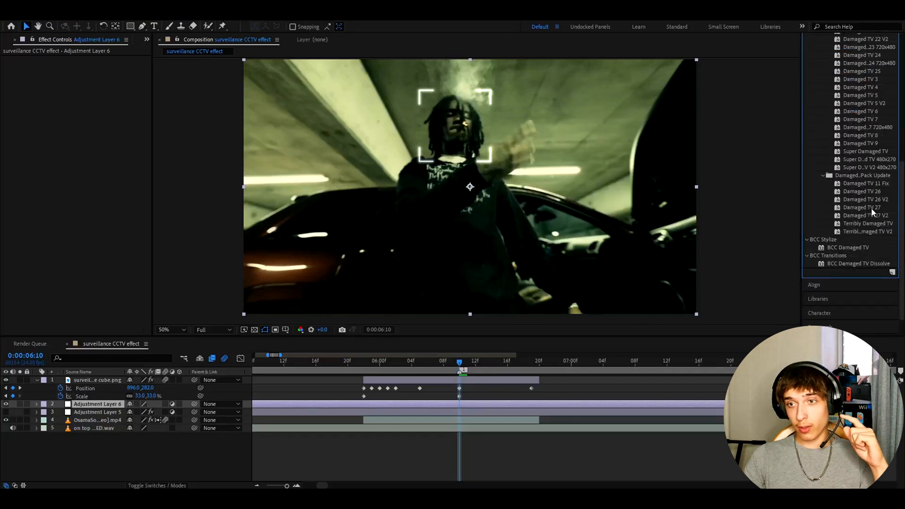
pyautogui.click(866, 215)
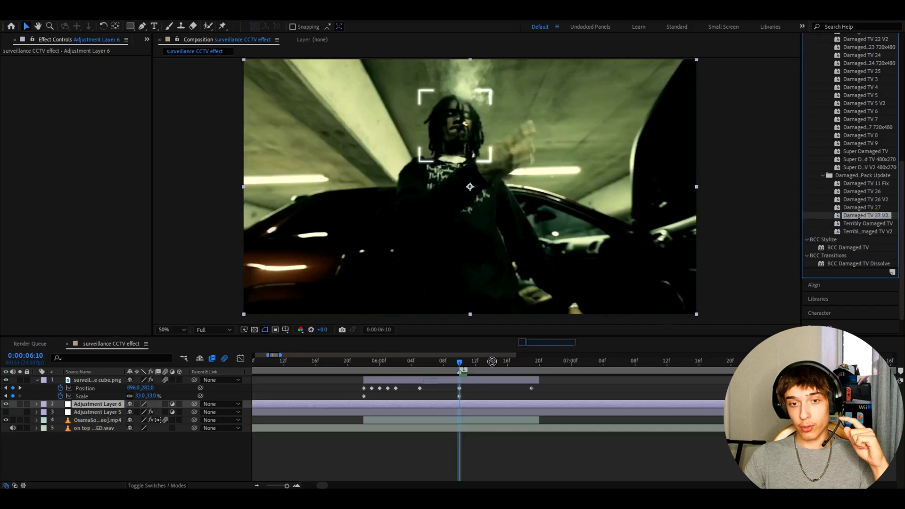